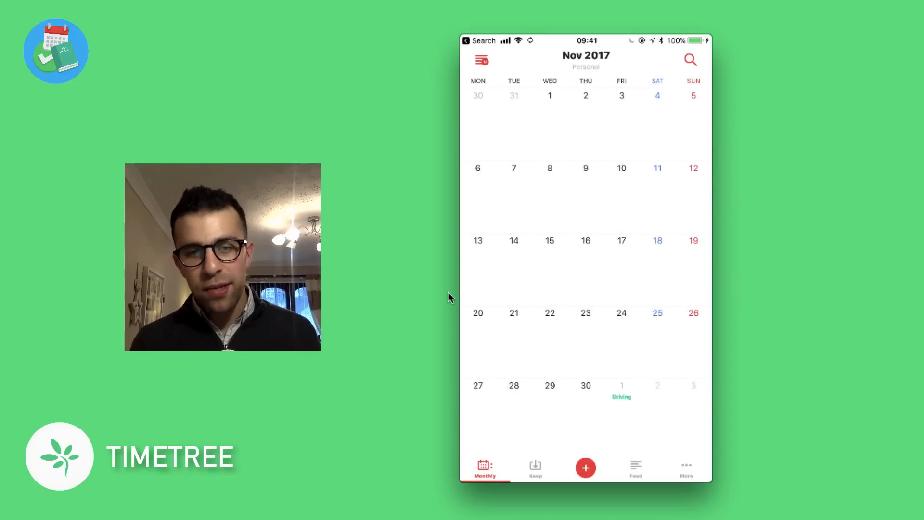
Step: Move the monthly calendar from November to December 2017
scroll("left", 3)
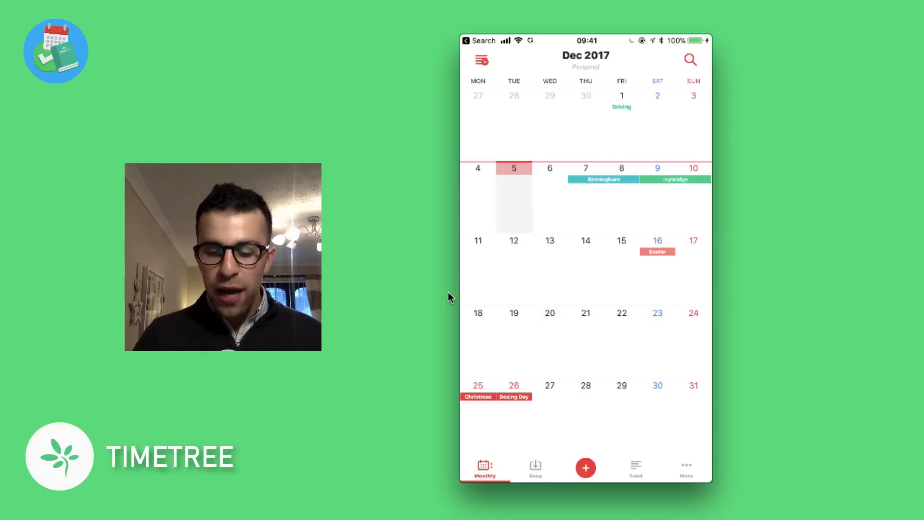
left_click(481, 60)
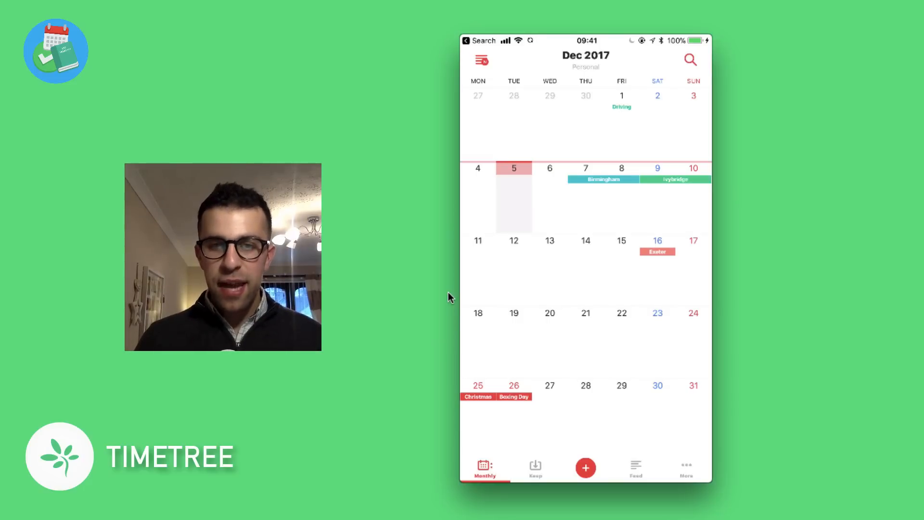
left_click(482, 60)
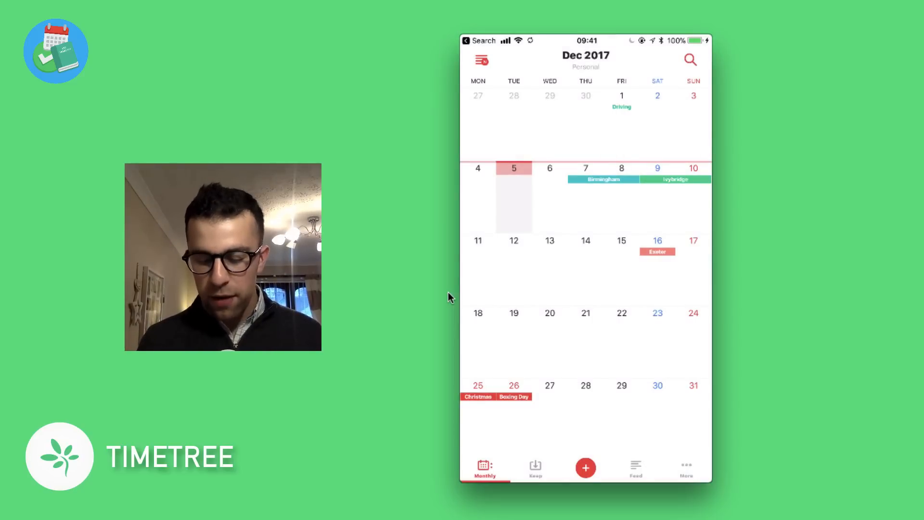
left_click(485, 469)
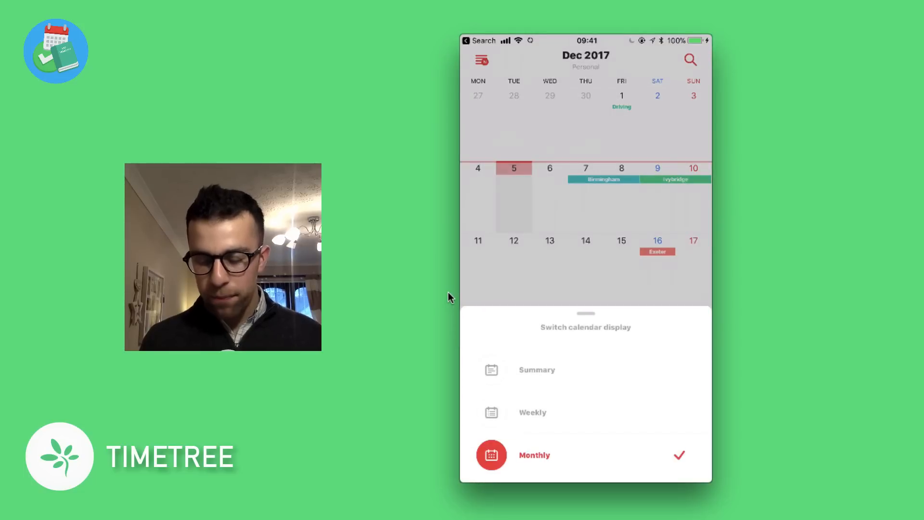
left_click(533, 412)
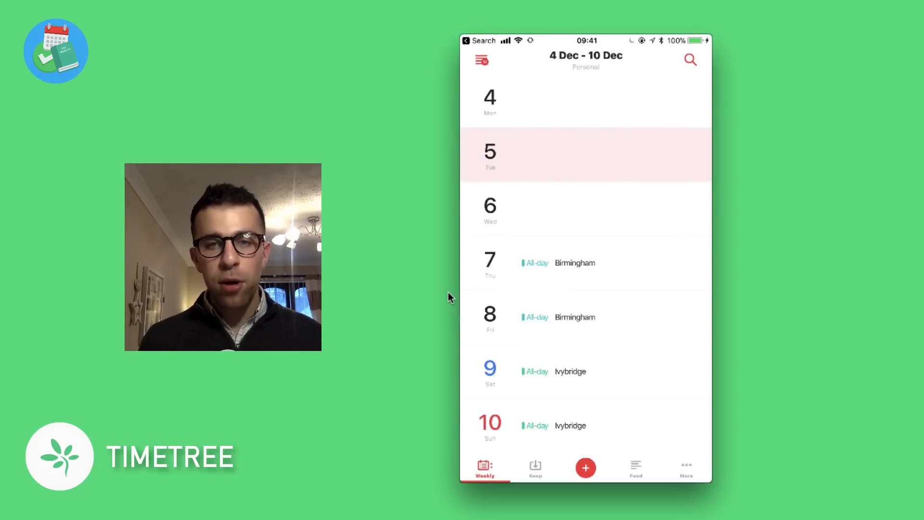
scroll("down", 3)
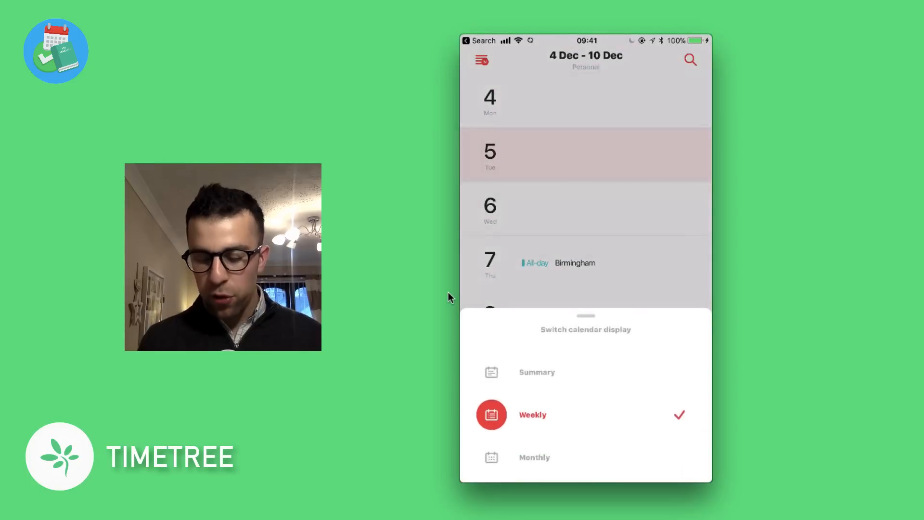
left_click(536, 372)
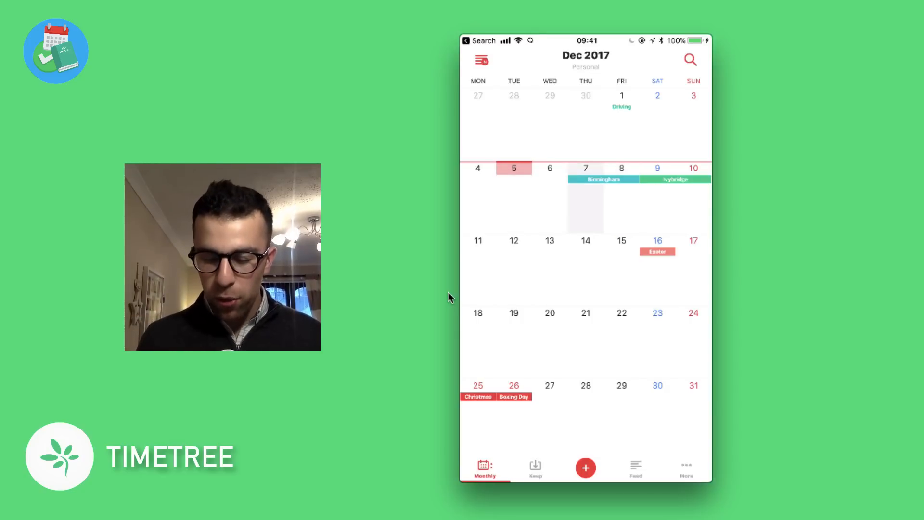
Step: Start a 7 December event with Emerald green label and no reminder
left_click(586, 200)
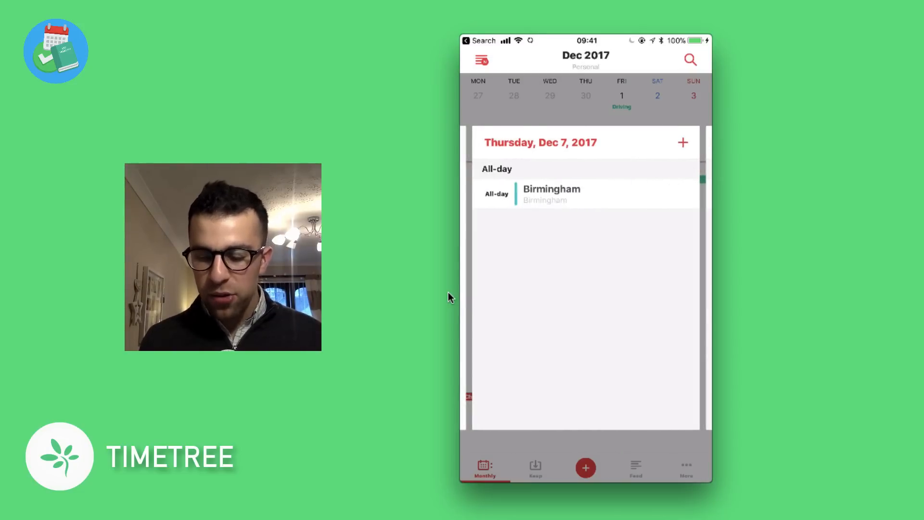
left_click(683, 142)
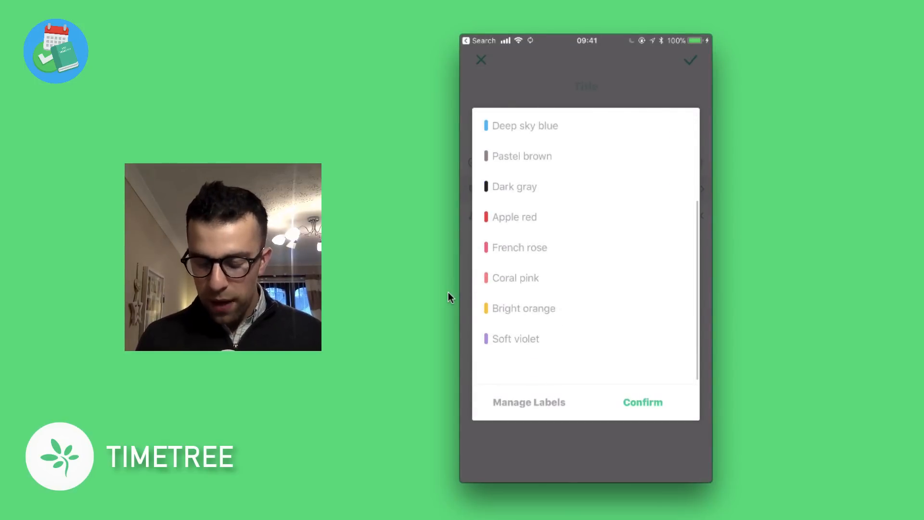
left_click(643, 402)
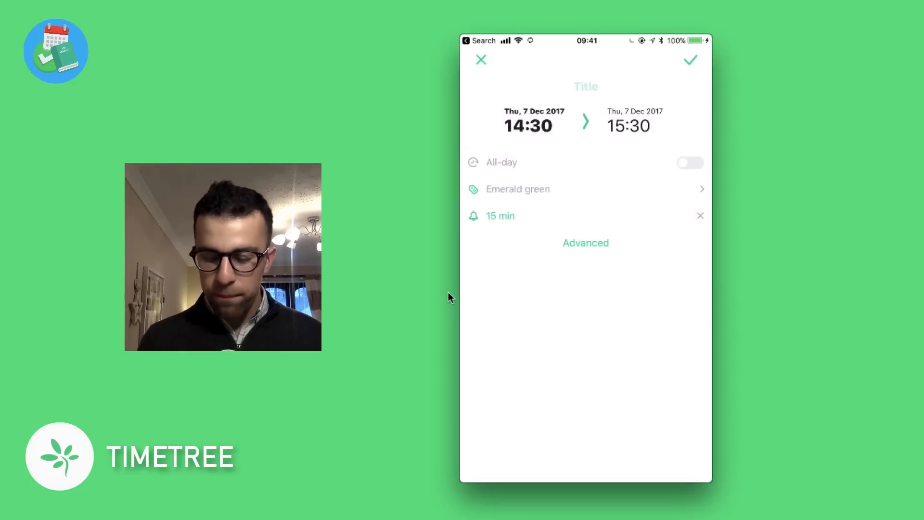
left_click(700, 216)
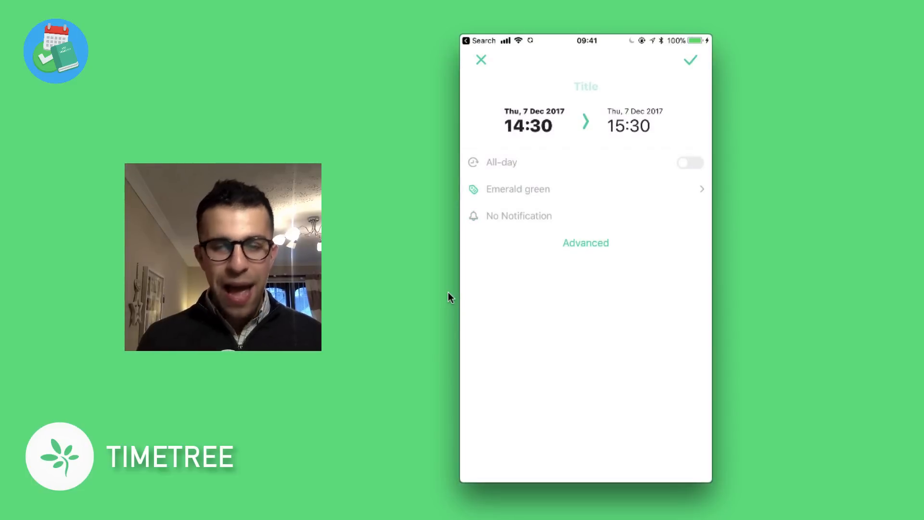
left_click(586, 243)
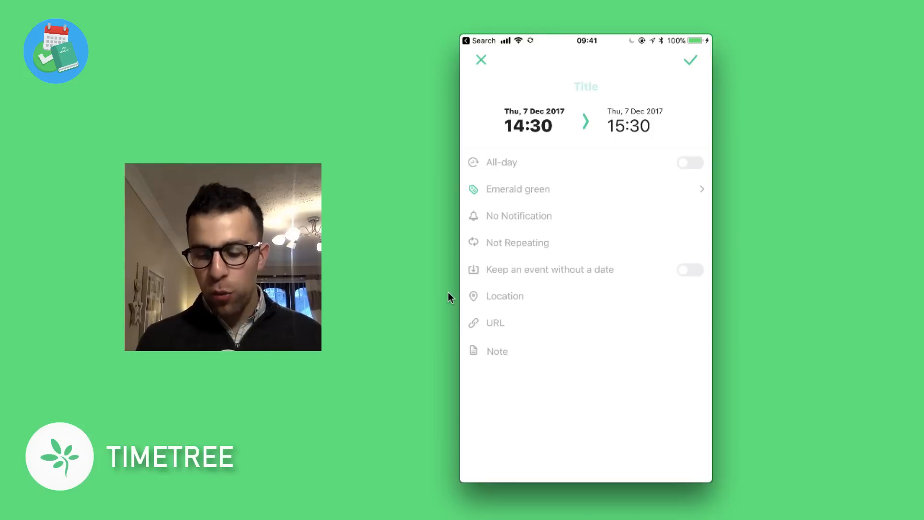
Step: Title the event 'Scuba dive' and save it
left_click(585, 86)
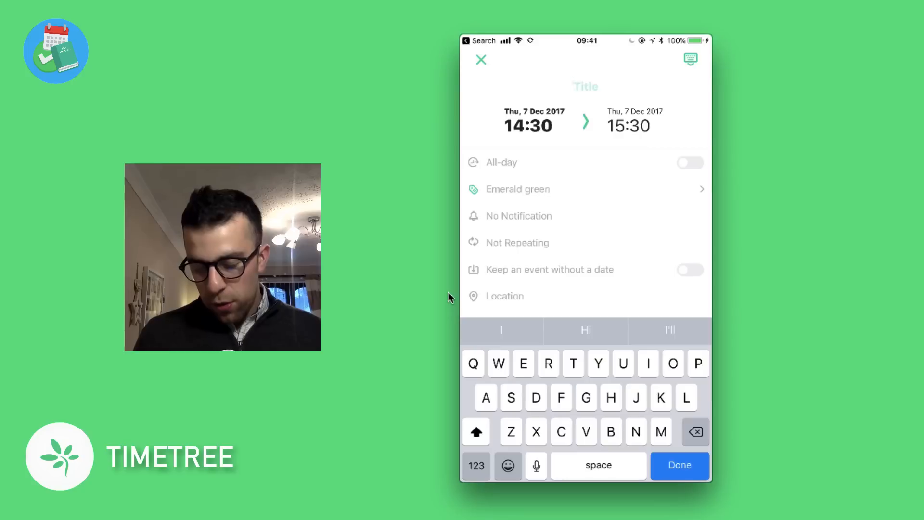
type("Scuba dive")
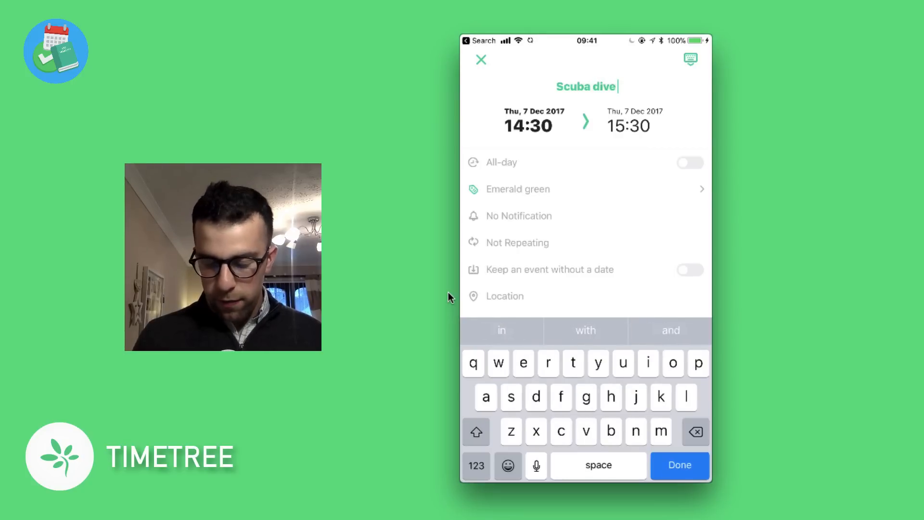
left_click(680, 465)
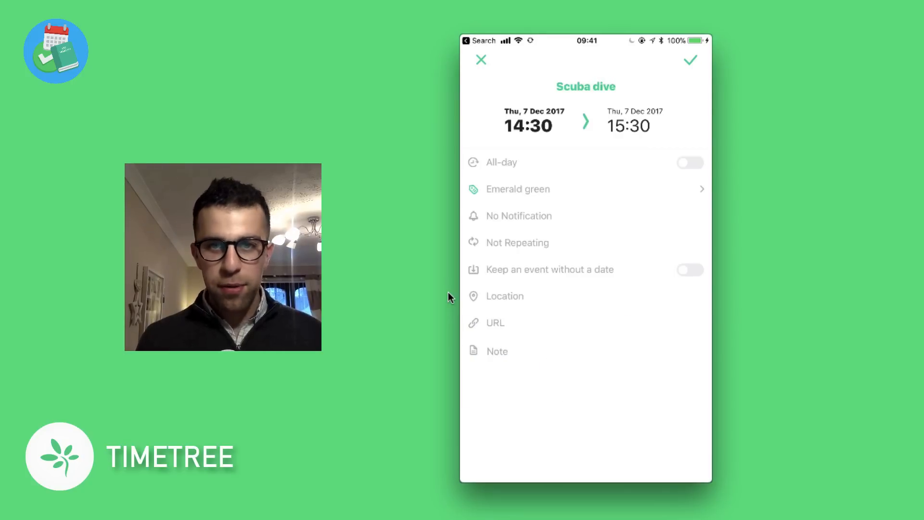
left_click(481, 60)
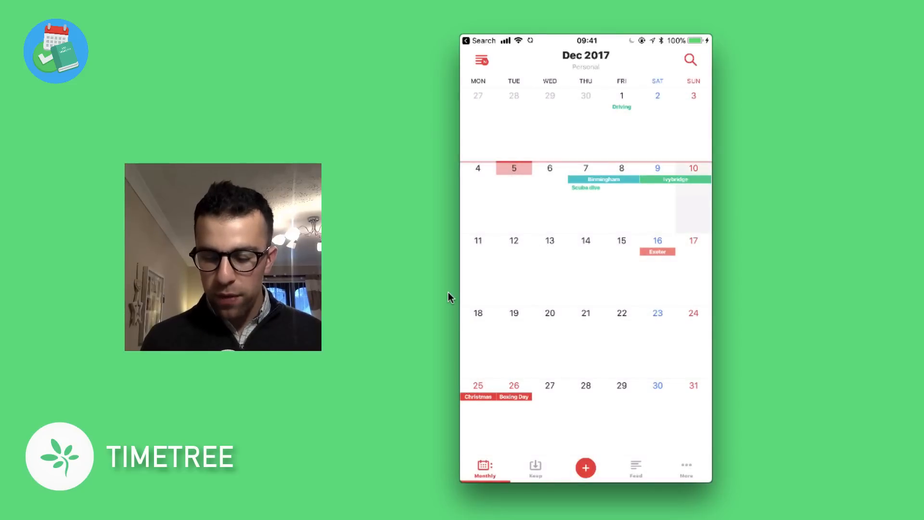
Step: Start and discard a 15 December event, try search, then open the calendars panel
left_click(585, 467)
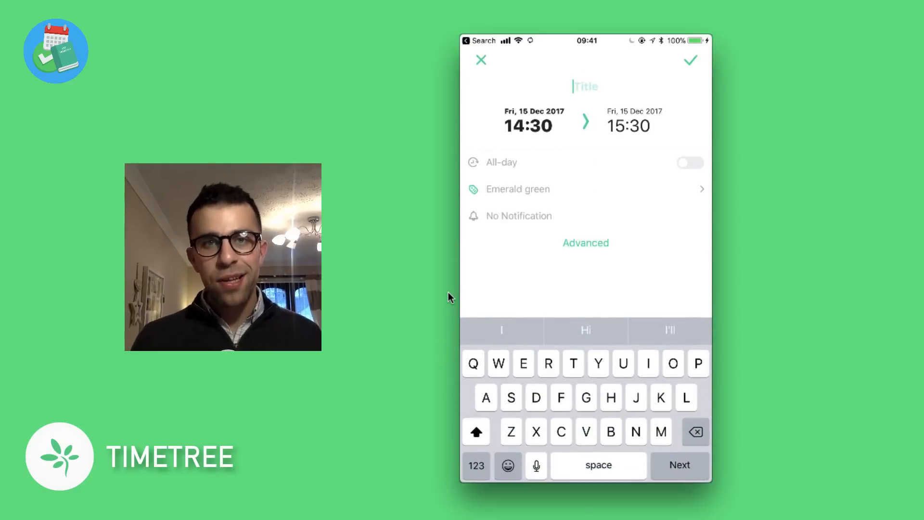
left_click(481, 60)
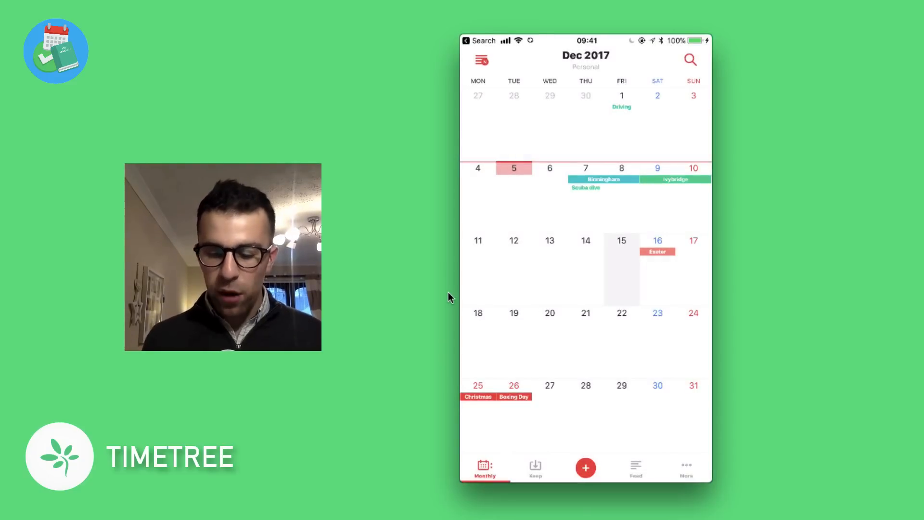
left_click(690, 59)
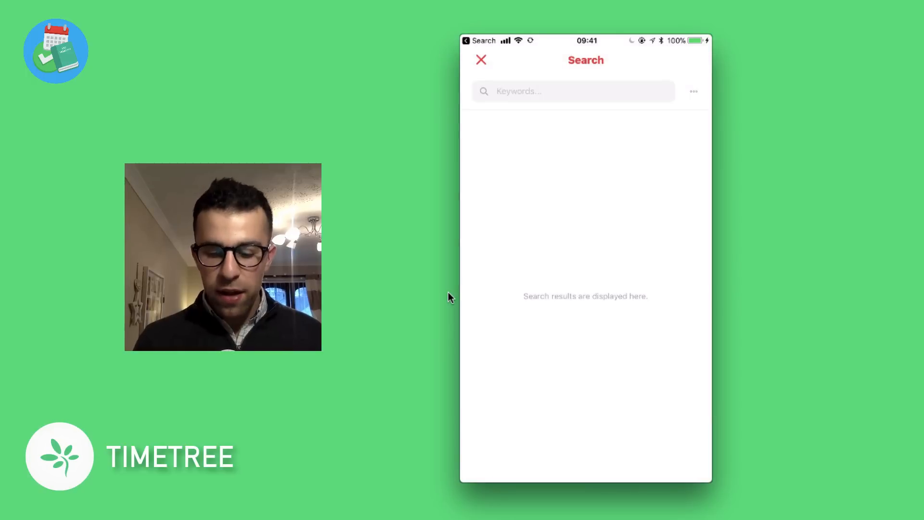
left_click(481, 60)
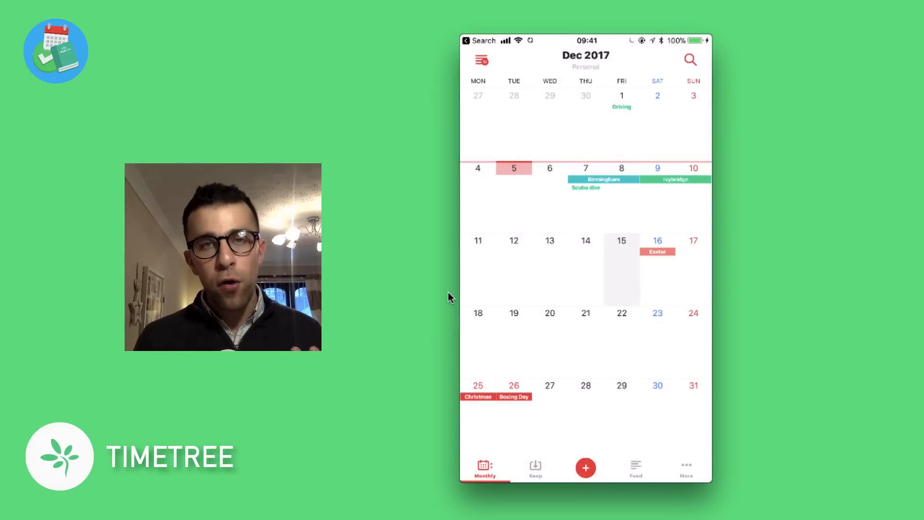
left_click(482, 59)
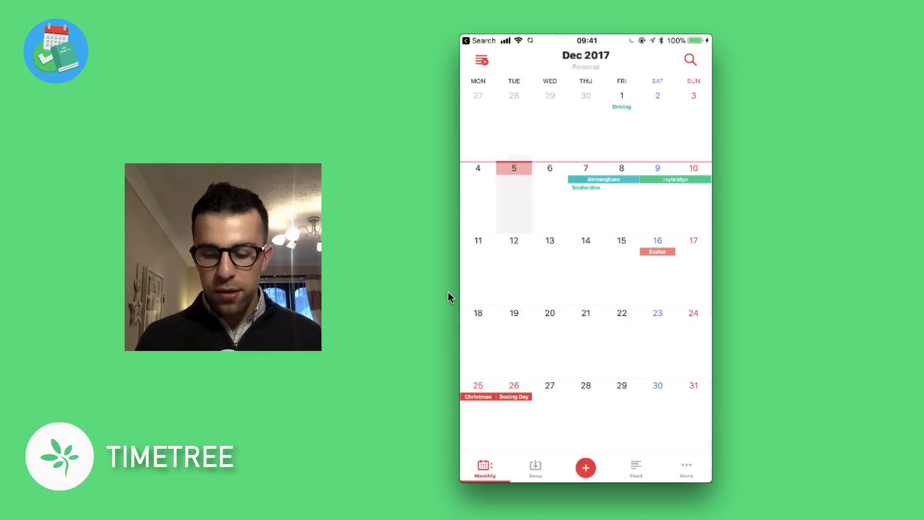
left_click(482, 60)
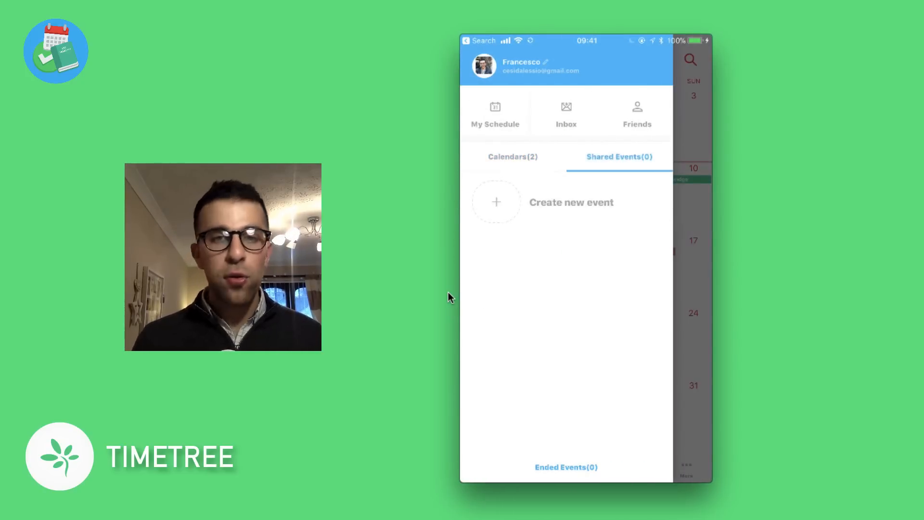
Step: Scroll through the app-wide settings and close them
left_click(513, 156)
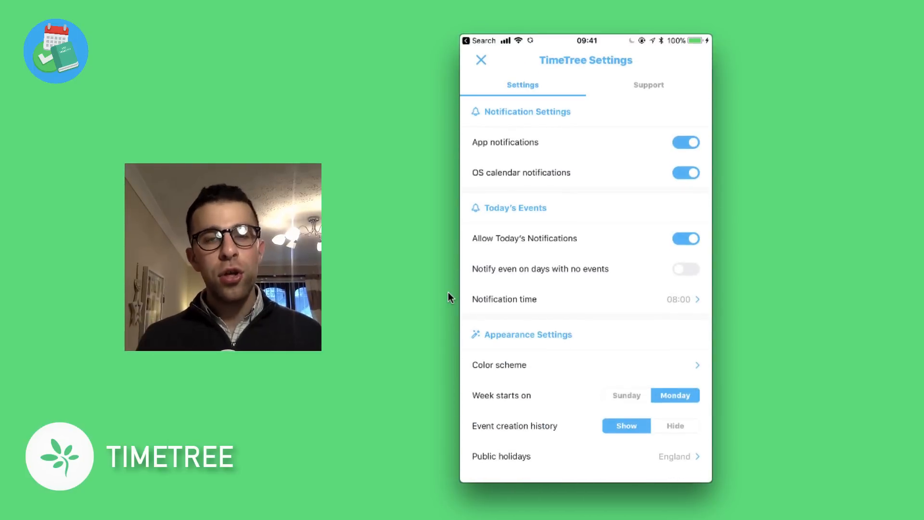
scroll("down", 3)
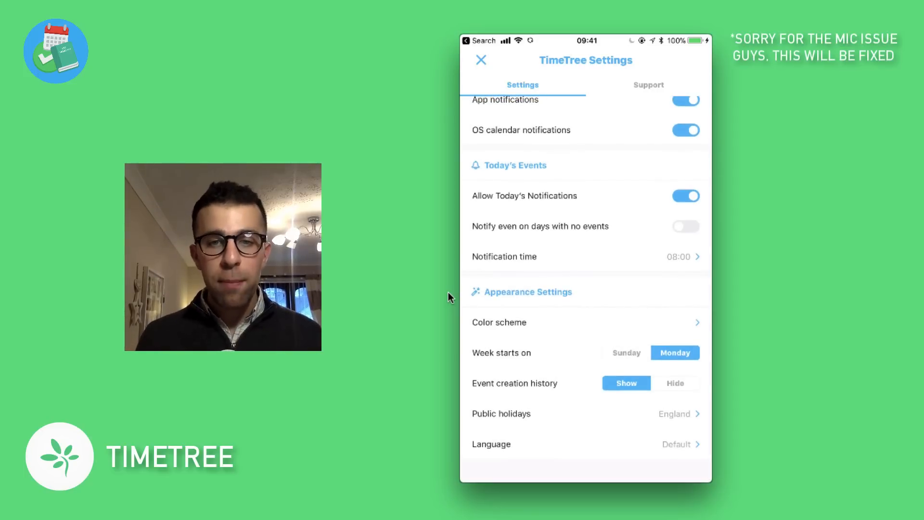
left_click(648, 84)
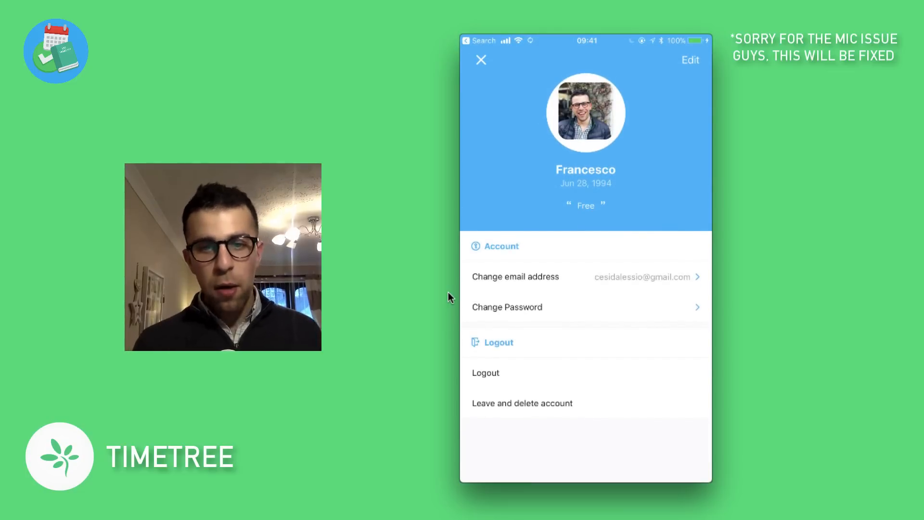
Step: Close the account profile, then view and leave the Family calendar settings
left_click(481, 60)
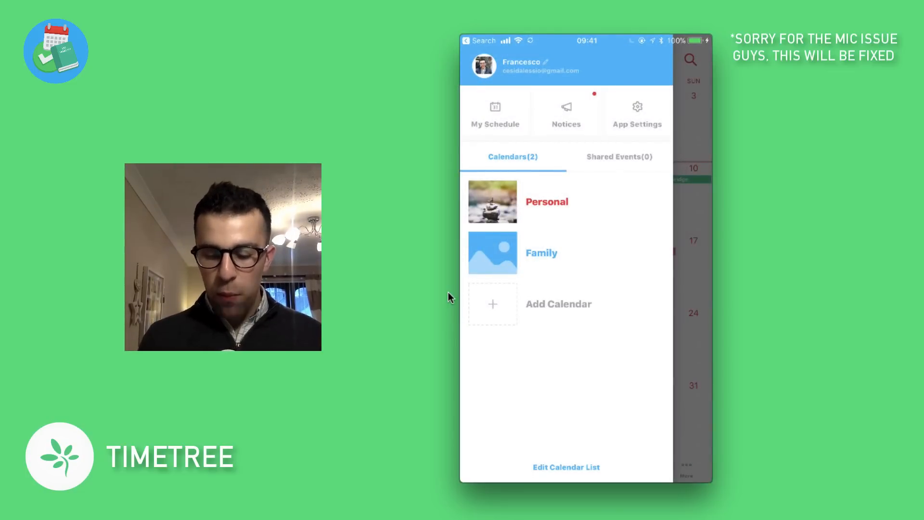
left_click(541, 252)
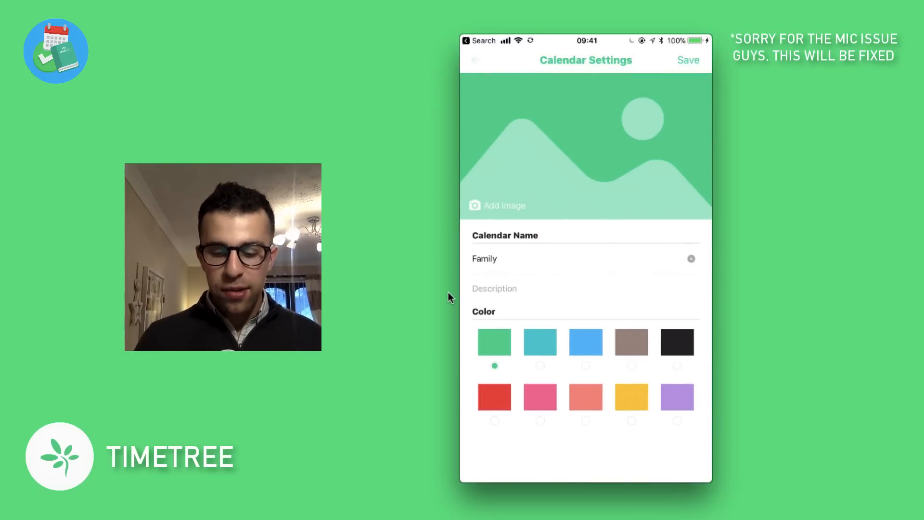
left_click(475, 59)
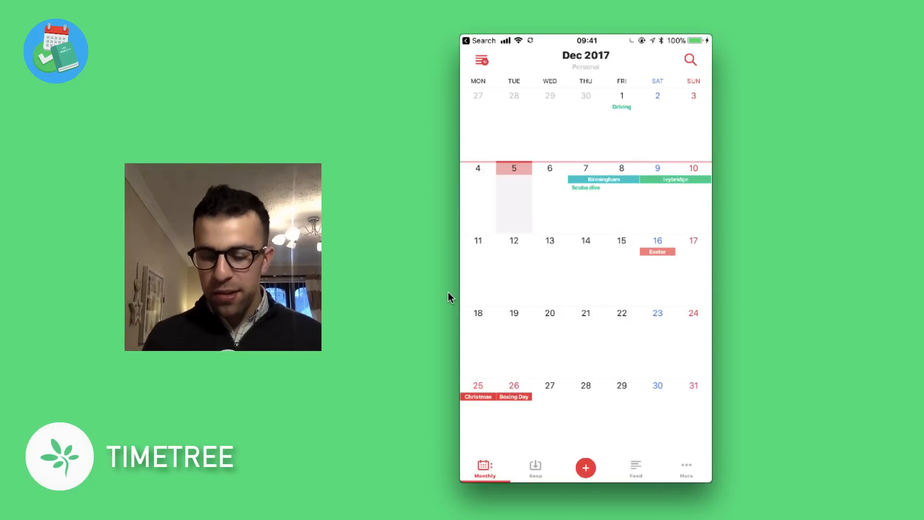
Step: Switch to the empty Keep list of undated items
left_click(535, 467)
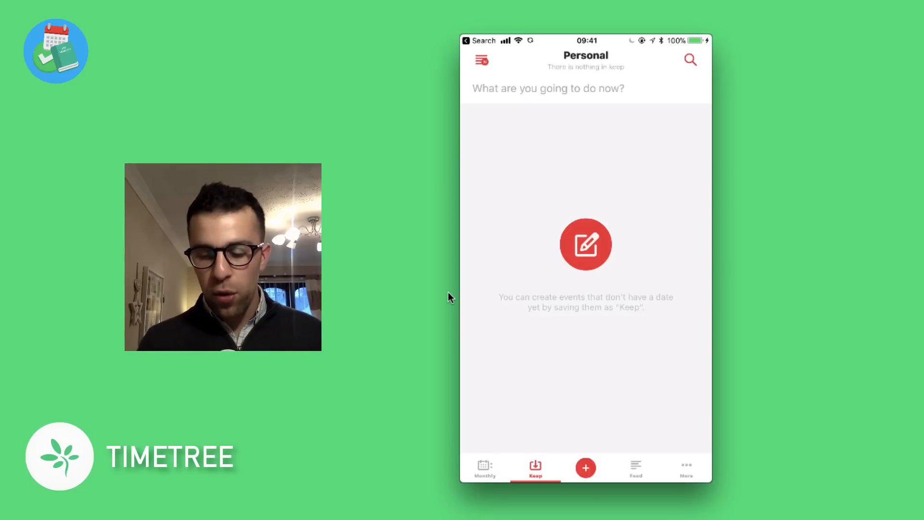
left_click(548, 88)
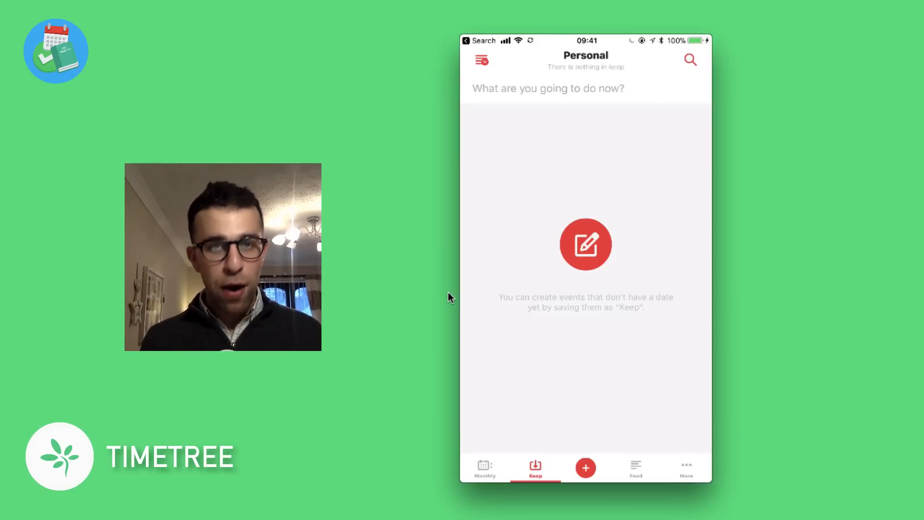
left_click(586, 244)
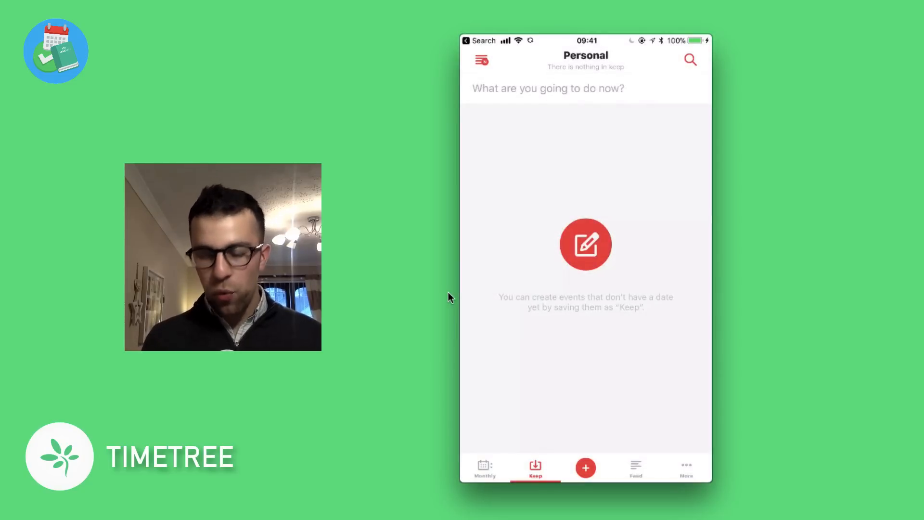
Step: Preview the Keep create options, then dismiss them
left_click(585, 468)
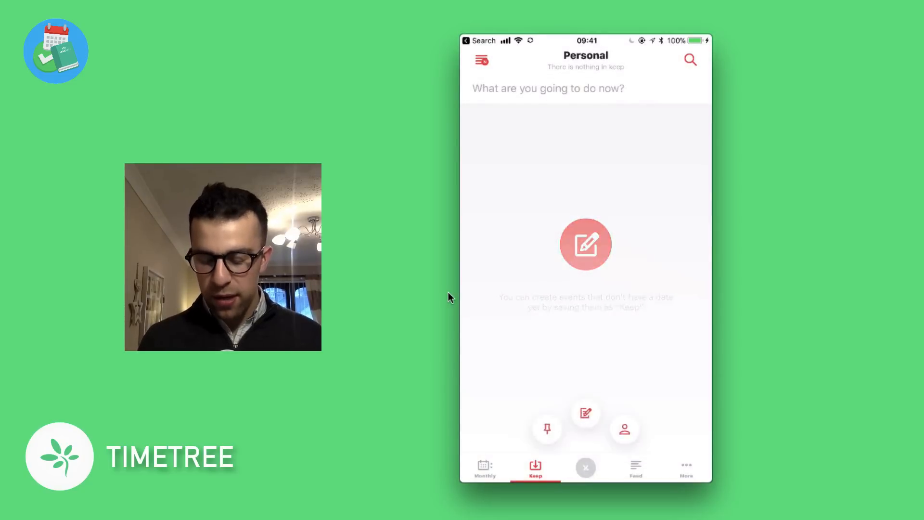
left_click(586, 413)
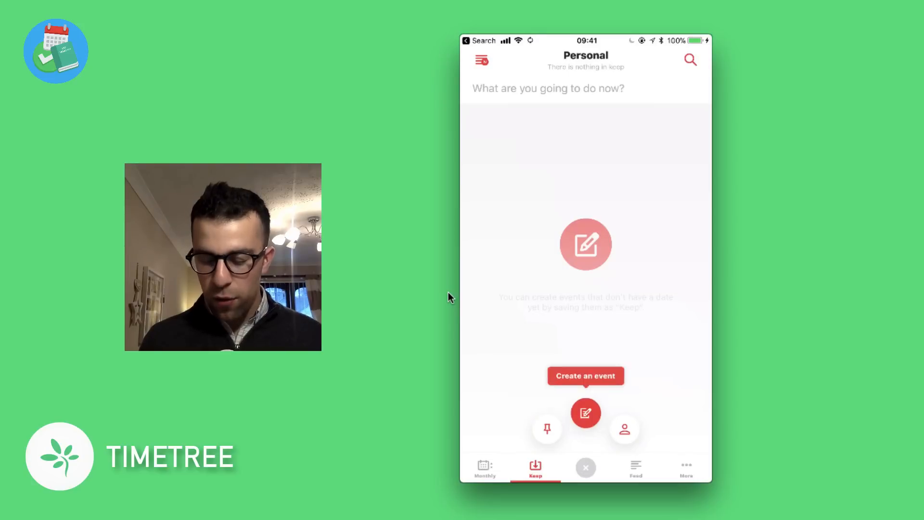
left_click(585, 413)
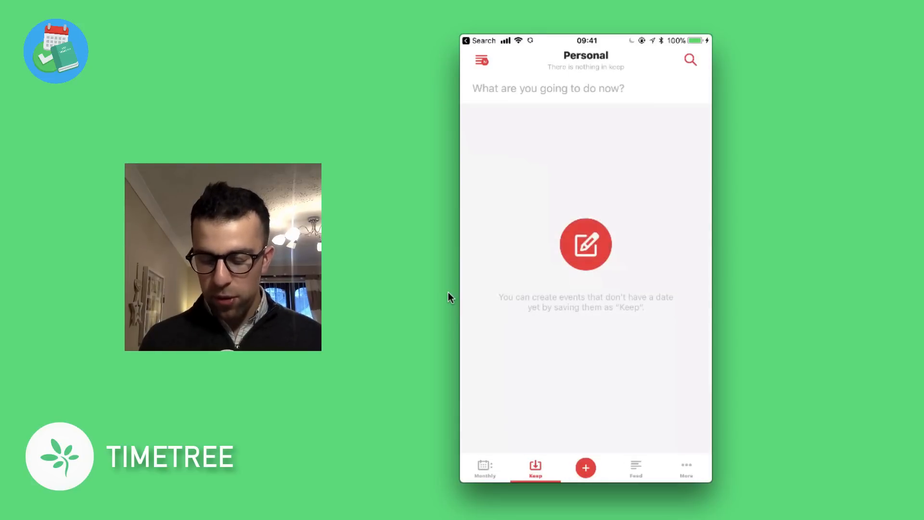
Step: Scroll through the activity feed showing the Scuba dive event
left_click(636, 467)
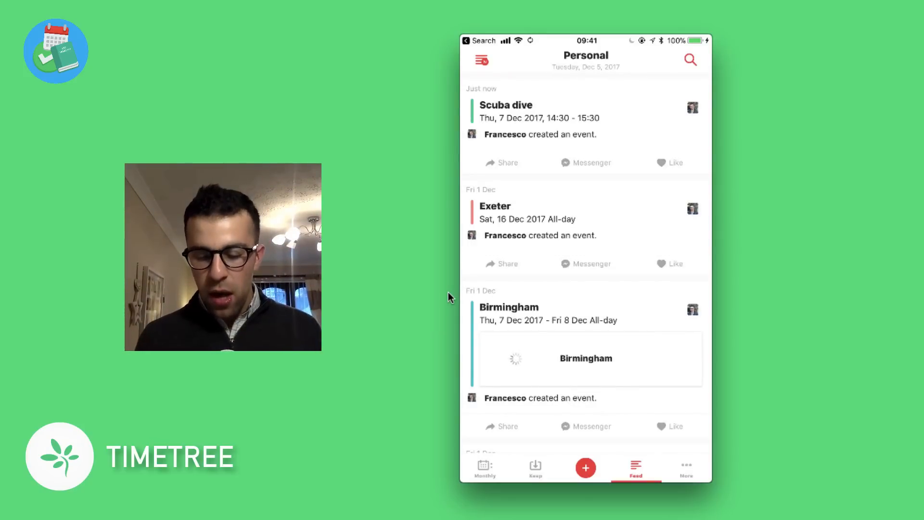
scroll("down", 3)
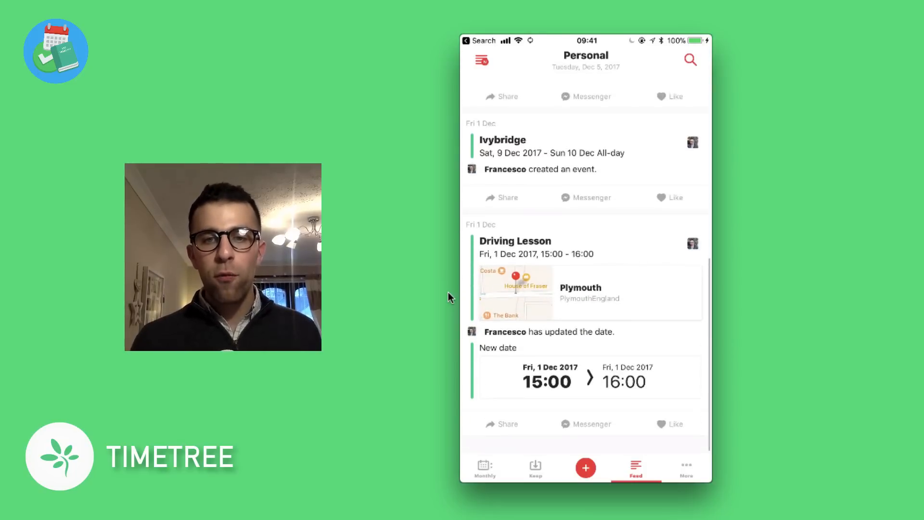
scroll("down", 3)
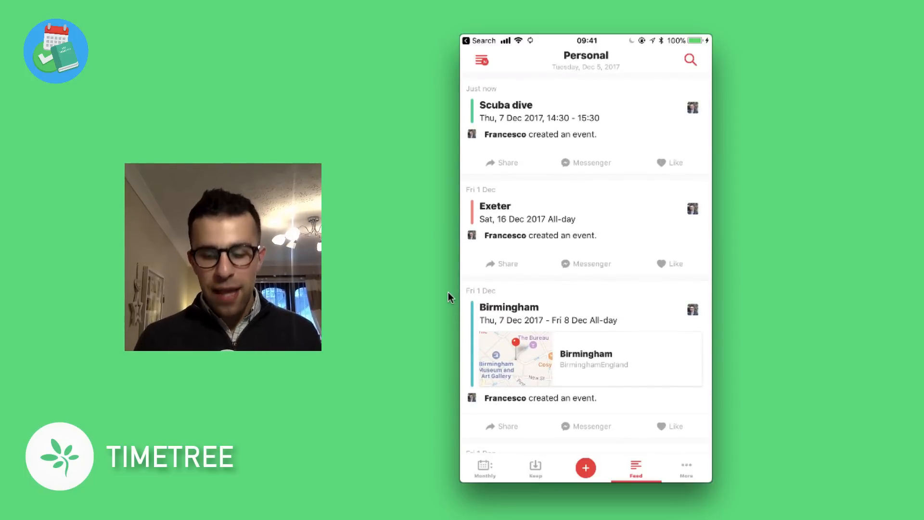
Step: Show the Personal calendar's members page, briefly opening its settings
left_click(686, 467)
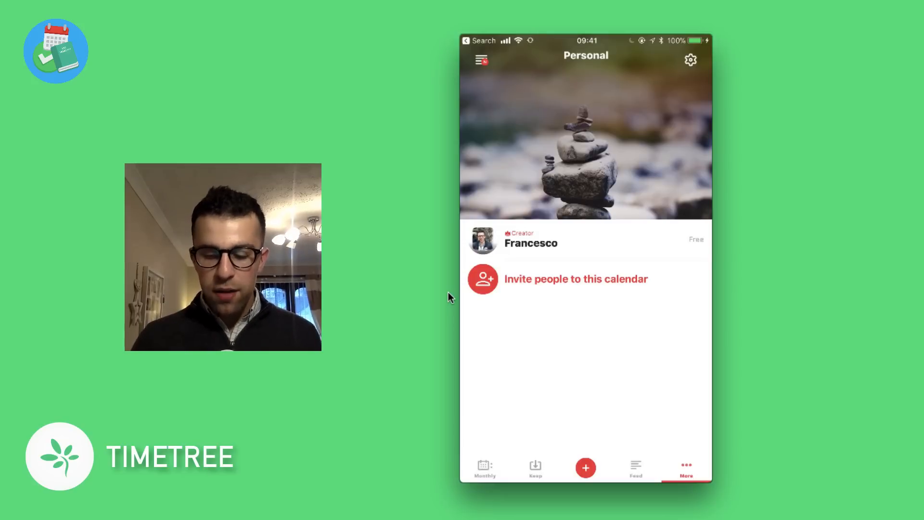
left_click(691, 59)
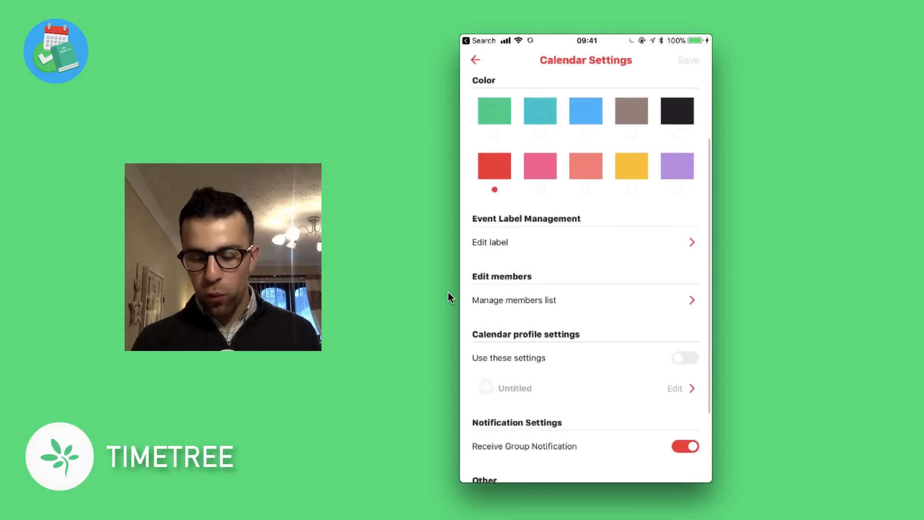
left_click(475, 60)
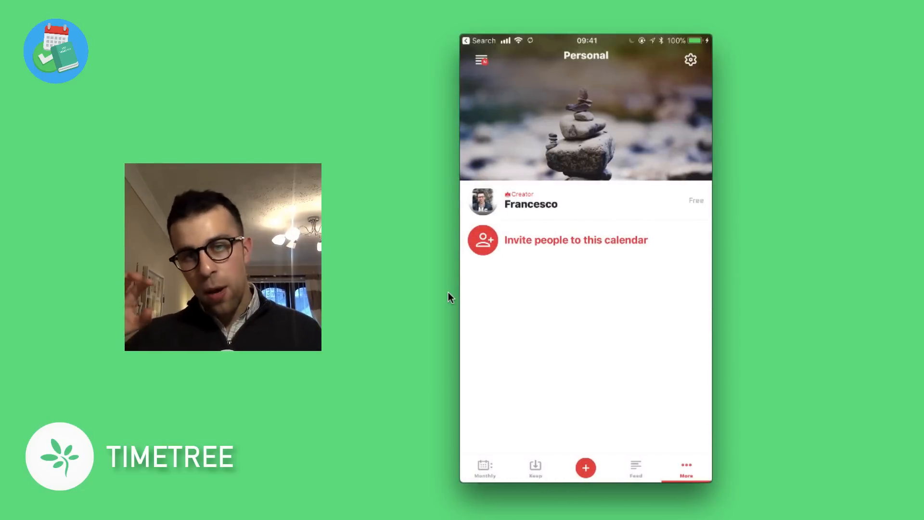